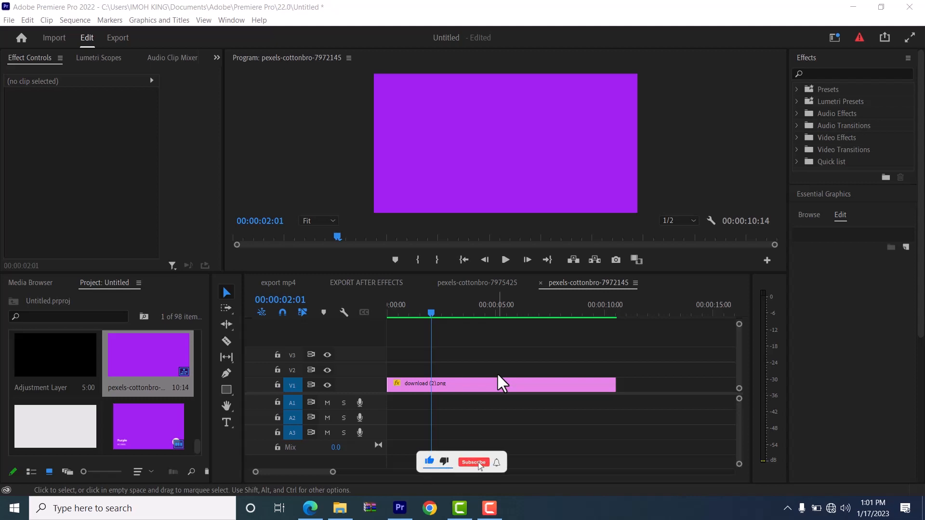
- Add a new ellipse shape layer as a graphic clip on track V2
{"action": "left_click", "coordinate": [473, 462]}
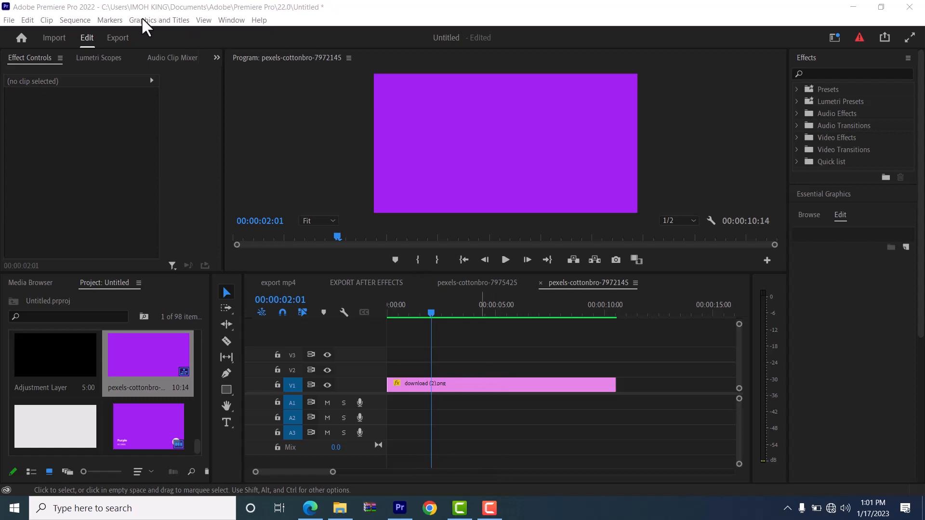
{"action": "left_click", "coordinate": [159, 19]}
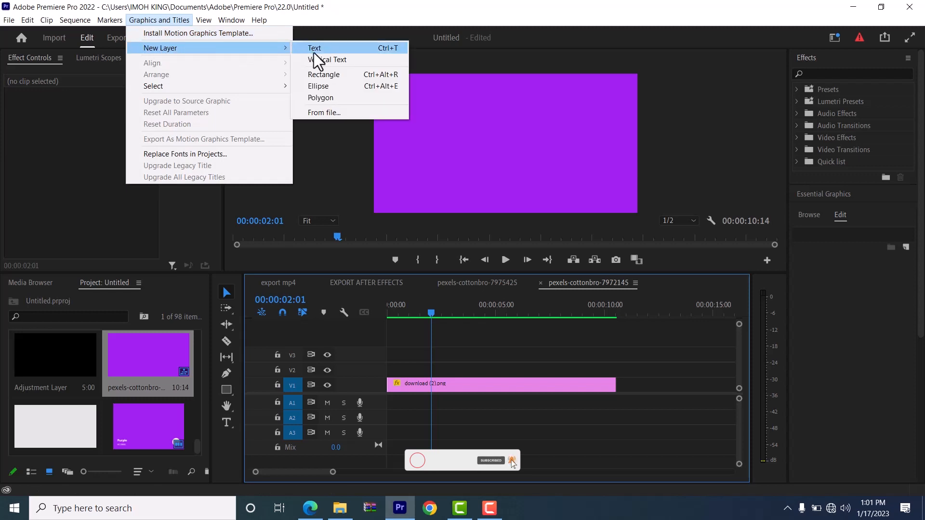
{"action": "left_click", "coordinate": [318, 87]}
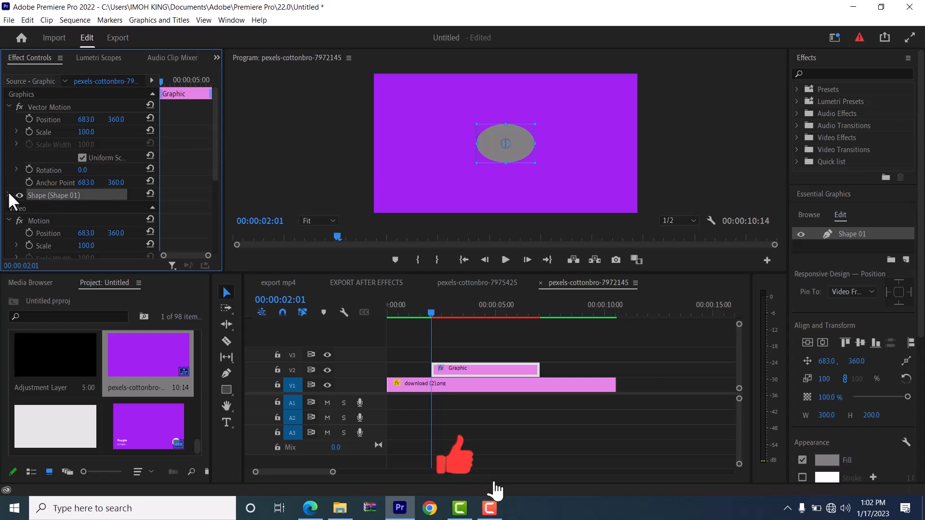
- In the Shape 01 properties, turn off the grey fill and enable a white stroke
{"action": "left_click", "coordinate": [9, 195]}
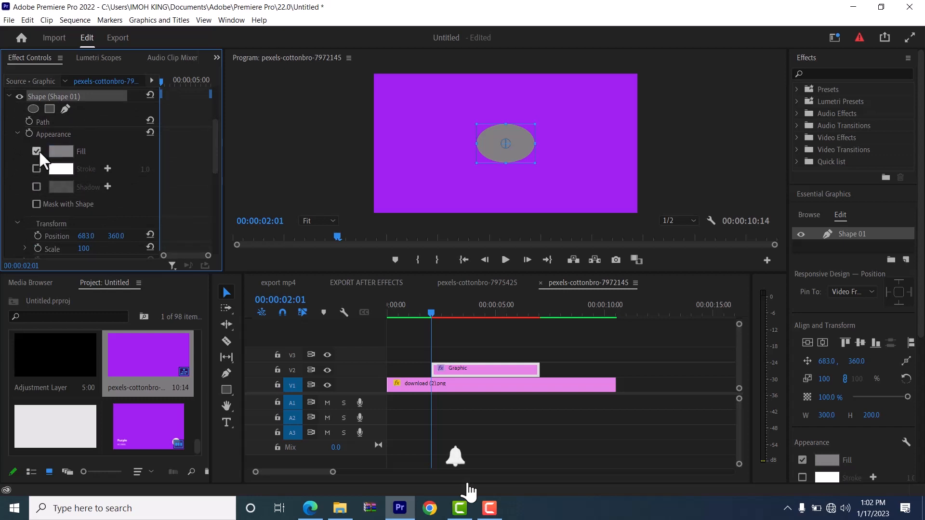
{"action": "left_click", "coordinate": [36, 152]}
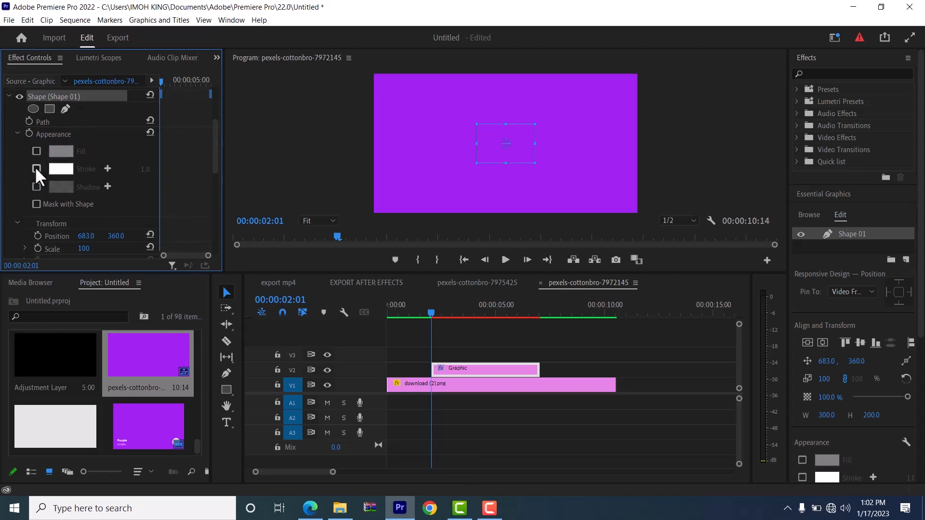
{"action": "left_click", "coordinate": [36, 169]}
{"action": "type", "text": "clock"}
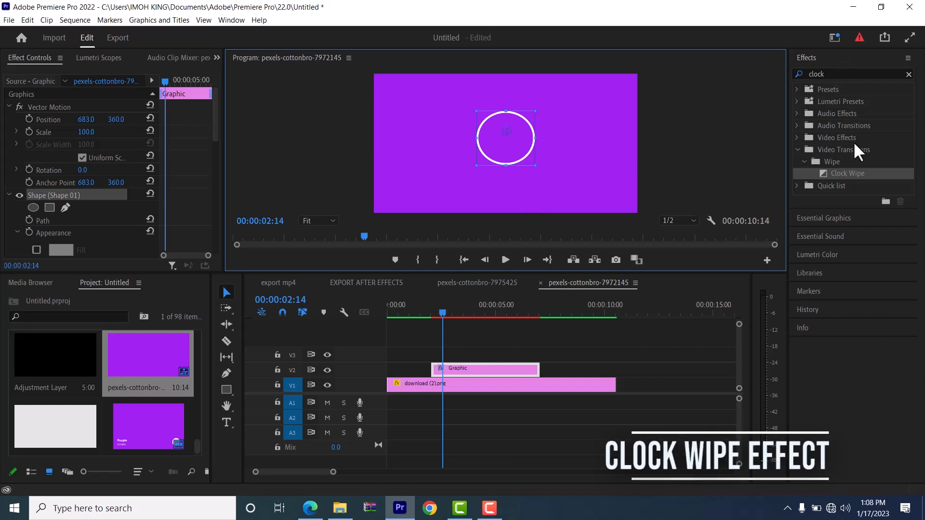
{"action": "mouse_move", "coordinate": [861, 182]}
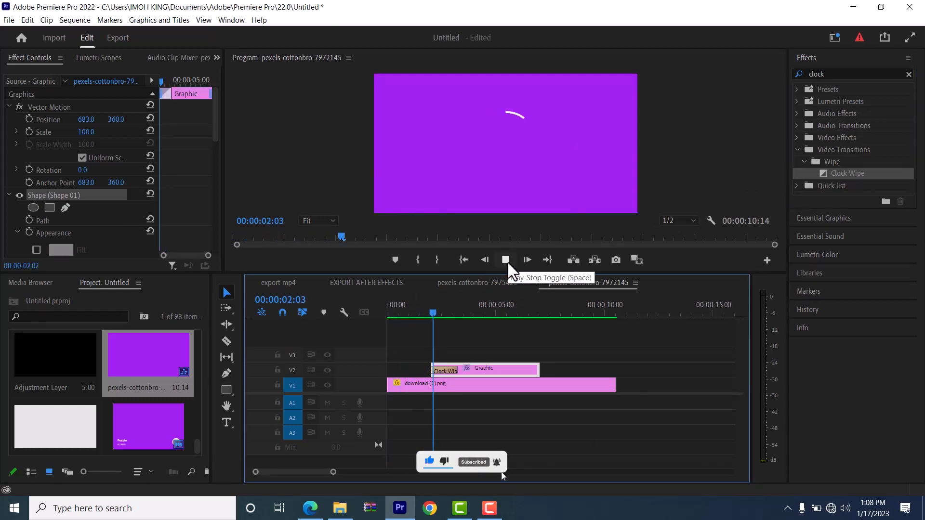
- Play and stop the preview of the circle drawing itself with Clock Wipe
{"action": "left_click", "coordinate": [526, 260]}
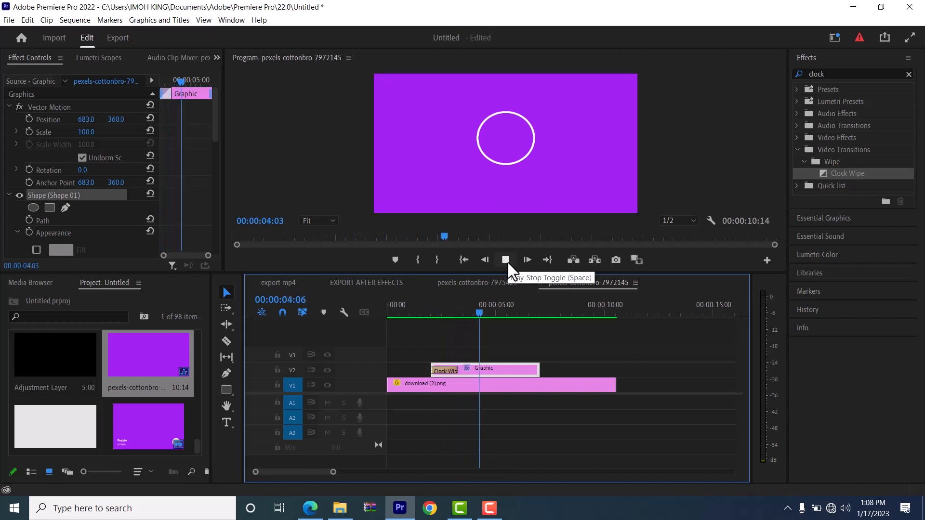
{"action": "left_click", "coordinate": [505, 260]}
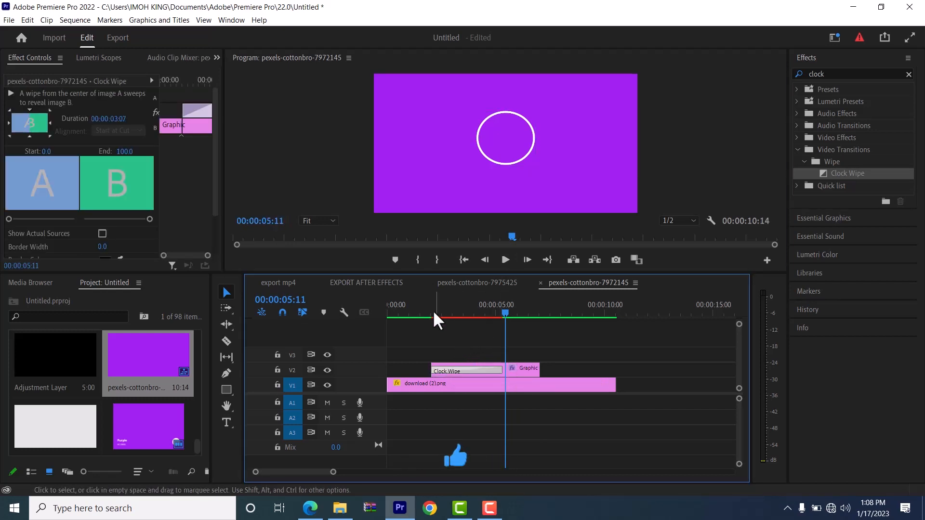
- Preview the lengthened 00:00:03:07 Clock Wipe drawing the white ring
{"action": "left_click", "coordinate": [504, 260]}
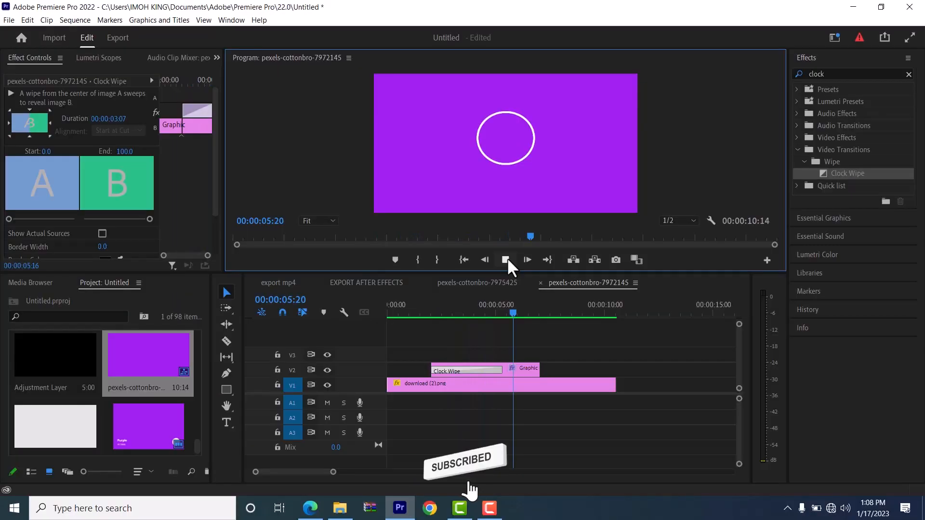